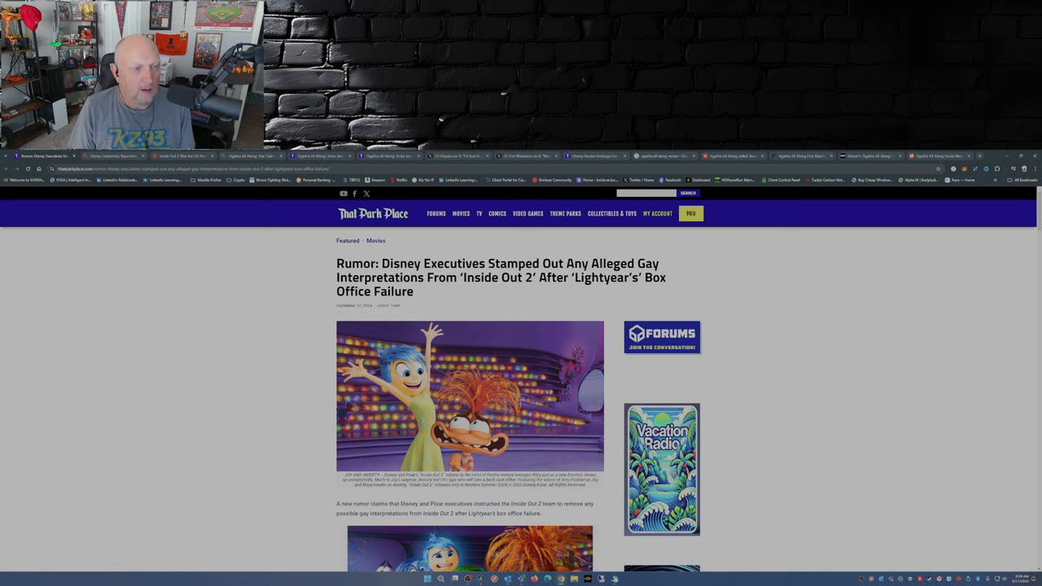
{"action": "scroll", "scroll_direction": "down", "scroll_amount": 3}
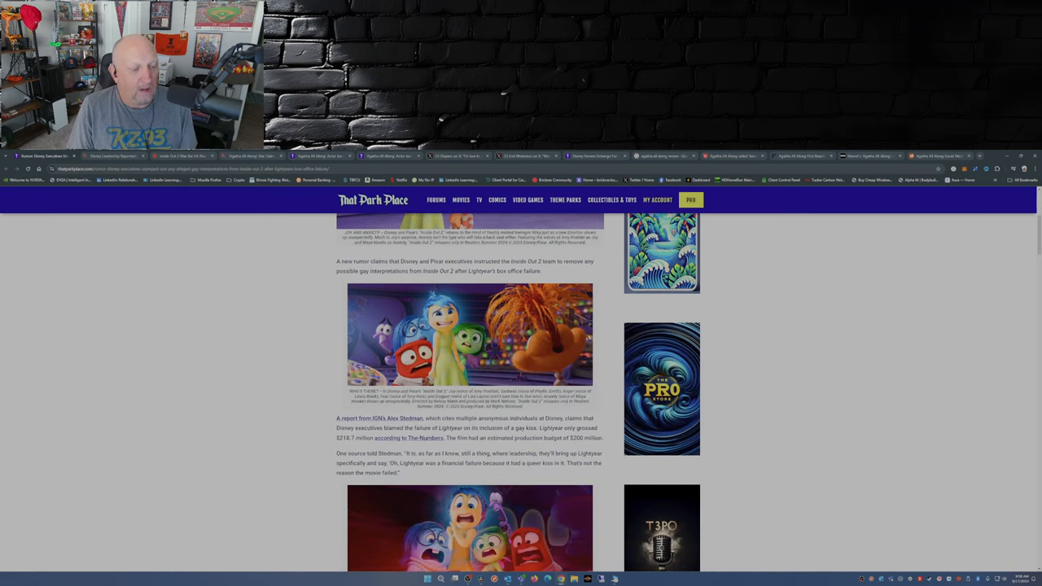
{"action": "scroll", "scroll_direction": "down", "scroll_amount": 3}
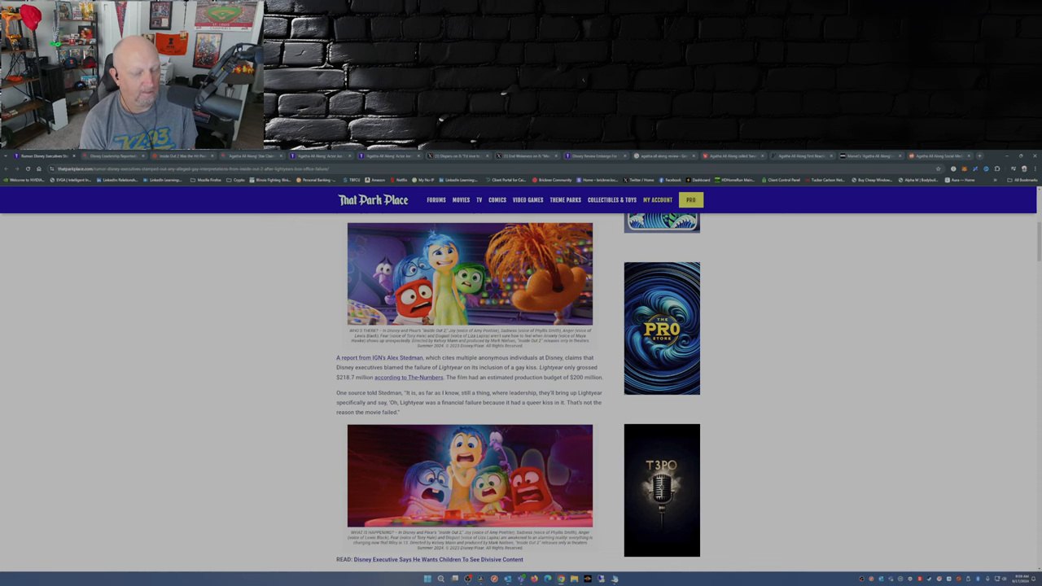
{"action": "scroll", "scroll_direction": "down", "scroll_amount": 3}
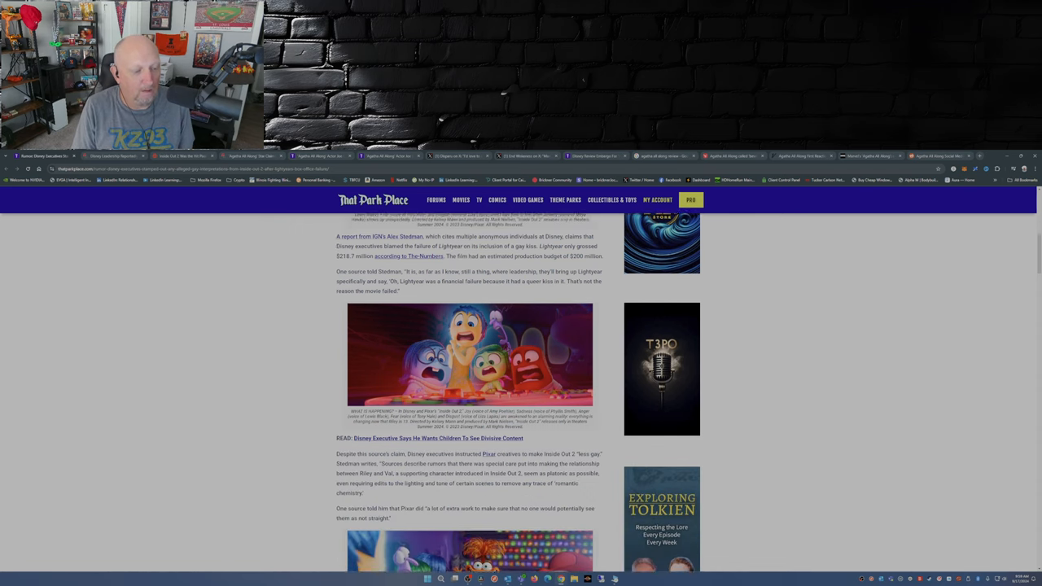
{"action": "scroll", "scroll_direction": "down", "scroll_amount": 3}
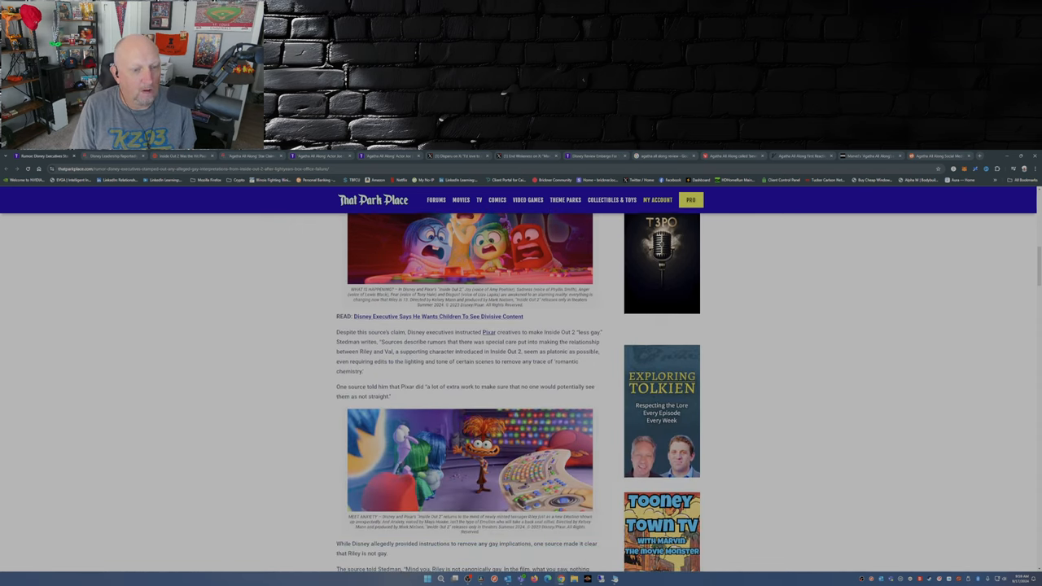
{"action": "scroll", "scroll_direction": "down", "scroll_amount": 3}
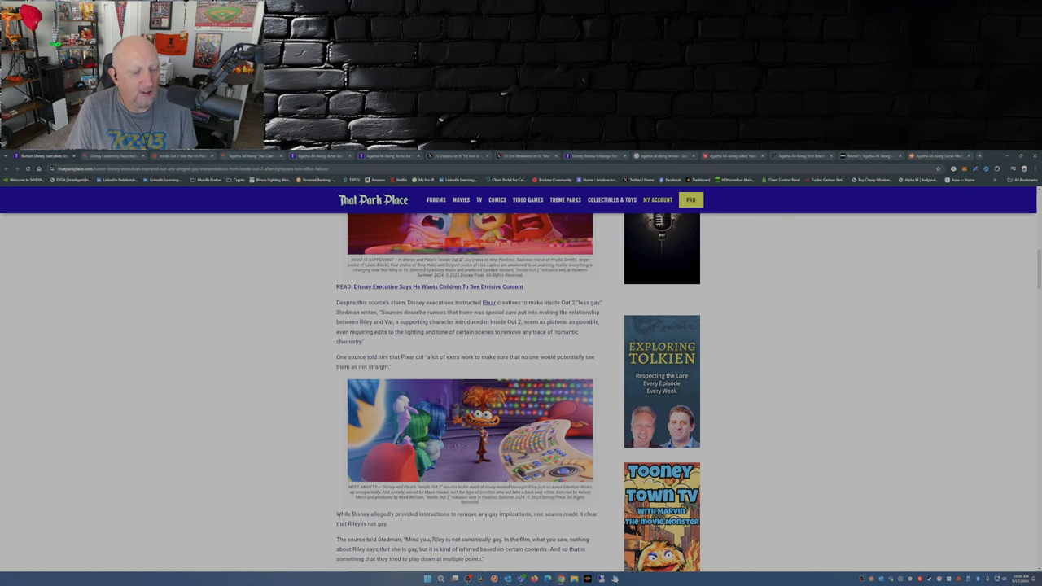
{"action": "scroll", "scroll_direction": "down", "scroll_amount": 3}
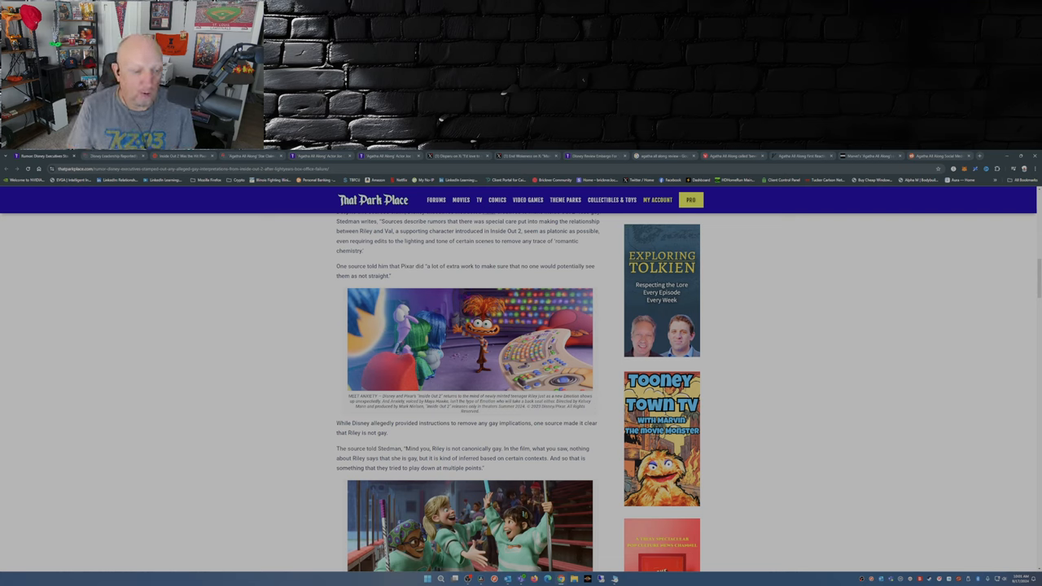
{"action": "scroll", "scroll_direction": "down", "scroll_amount": 3}
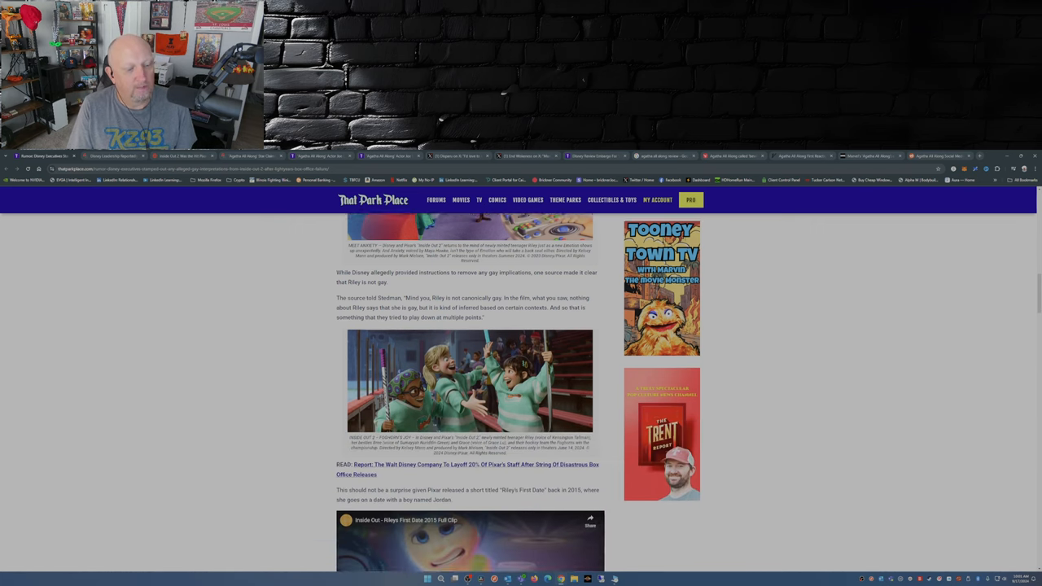
{"action": "scroll", "scroll_direction": "down", "scroll_amount": 3}
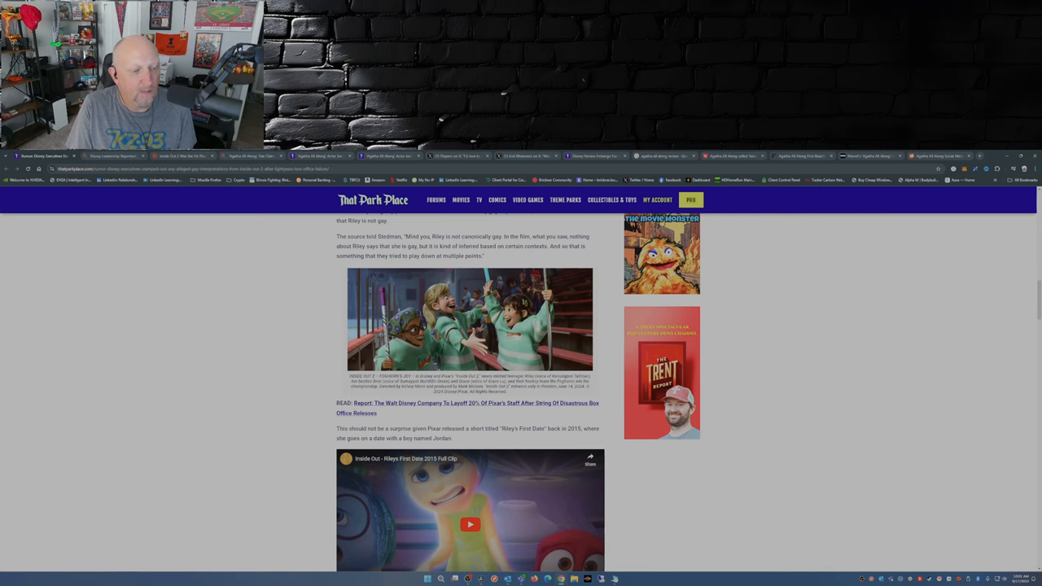
{"action": "scroll", "scroll_direction": "down", "scroll_amount": 3}
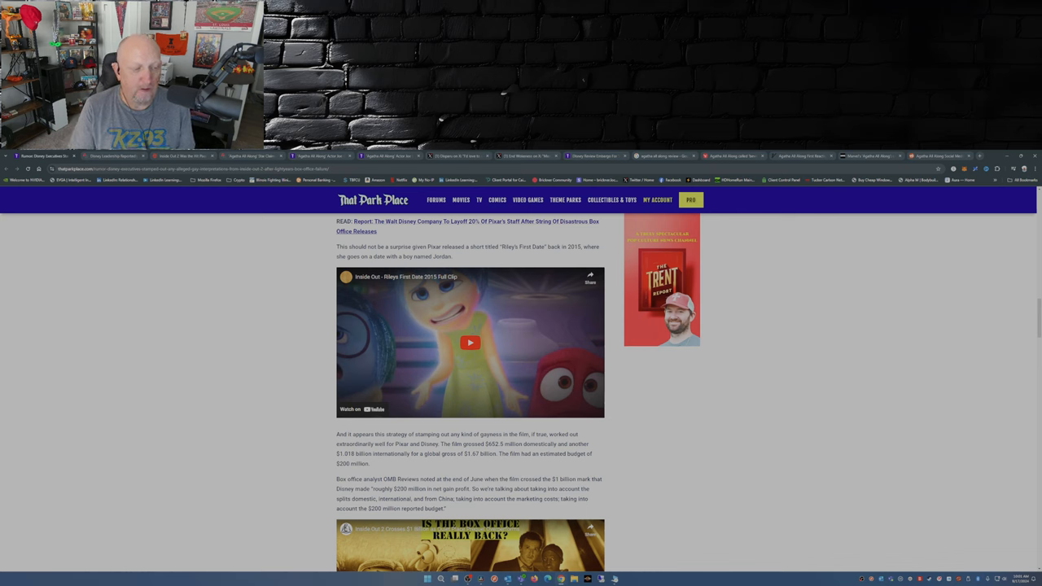
{"action": "scroll", "scroll_direction": "down", "scroll_amount": 3}
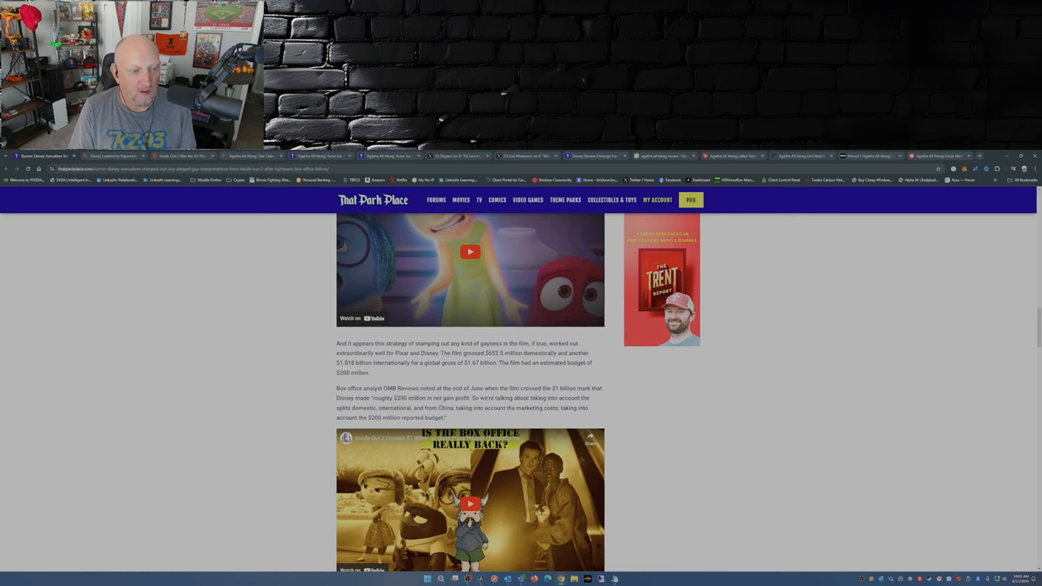
{"action": "scroll", "scroll_direction": "down", "scroll_amount": 3}
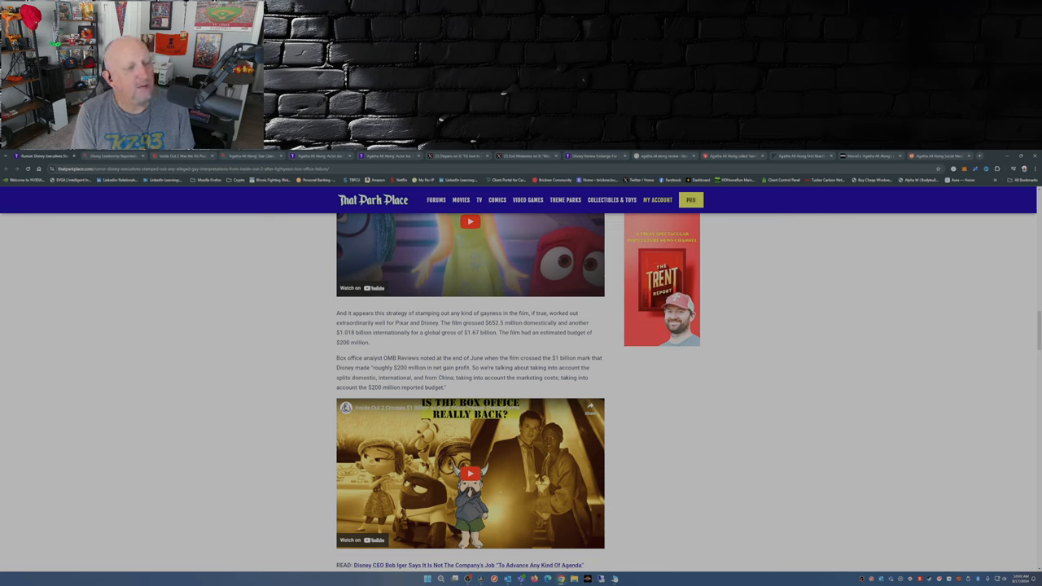
{"action": "scroll", "scroll_direction": "down", "scroll_amount": 3}
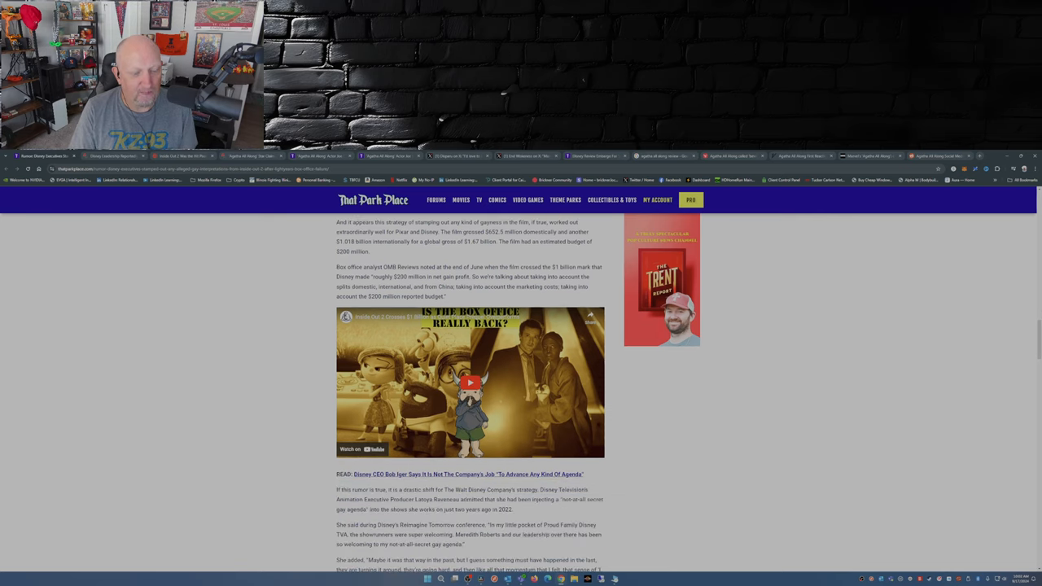
{"action": "scroll", "scroll_direction": "down", "scroll_amount": 3}
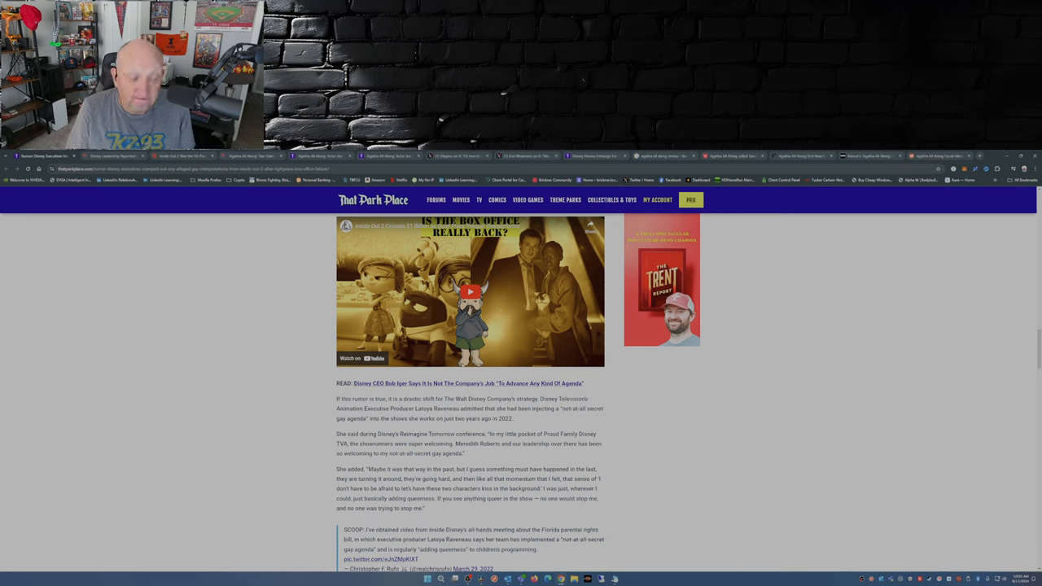
{"action": "scroll", "scroll_direction": "down", "scroll_amount": 3}
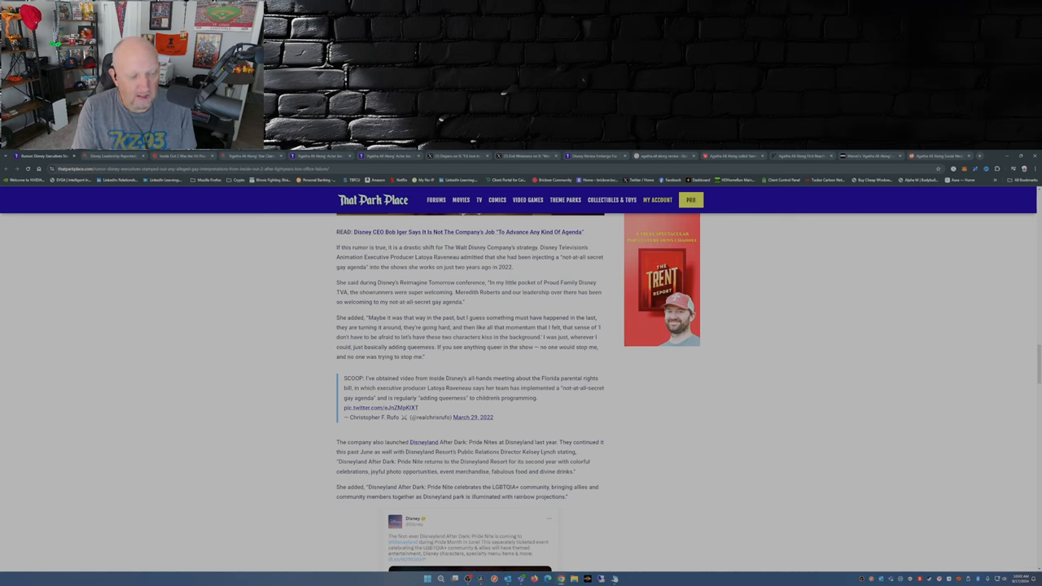
{"action": "scroll", "scroll_direction": "up", "scroll_amount": 3}
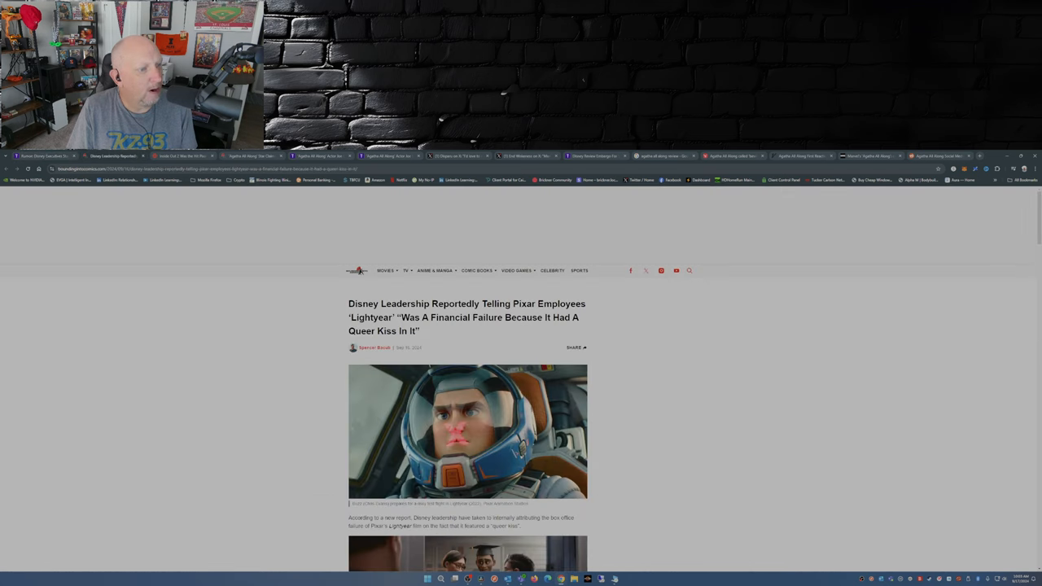
{"action": "scroll", "scroll_direction": "down", "scroll_amount": 3}
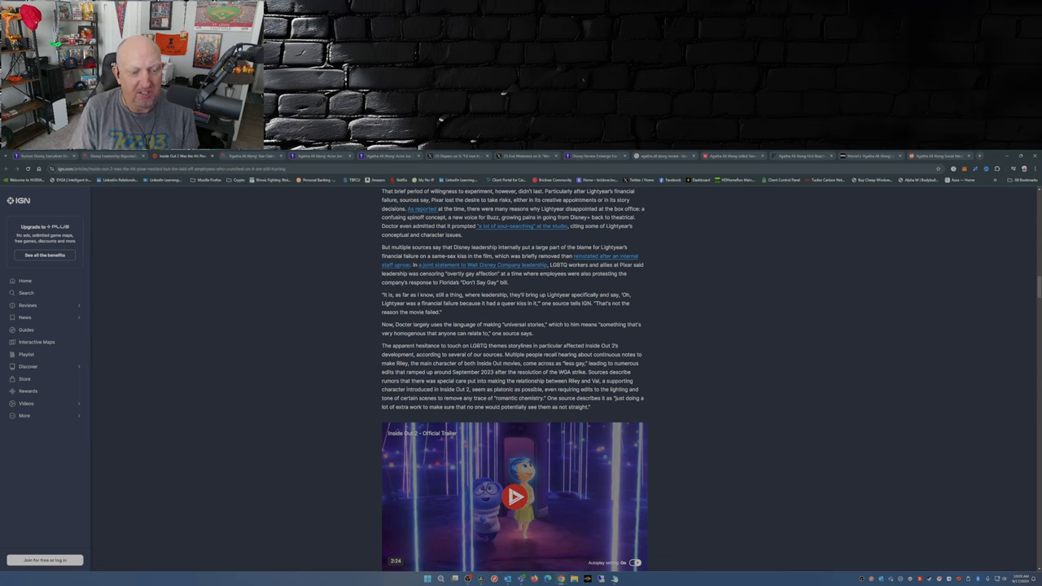
{"action": "scroll", "scroll_direction": "down", "scroll_amount": 3}
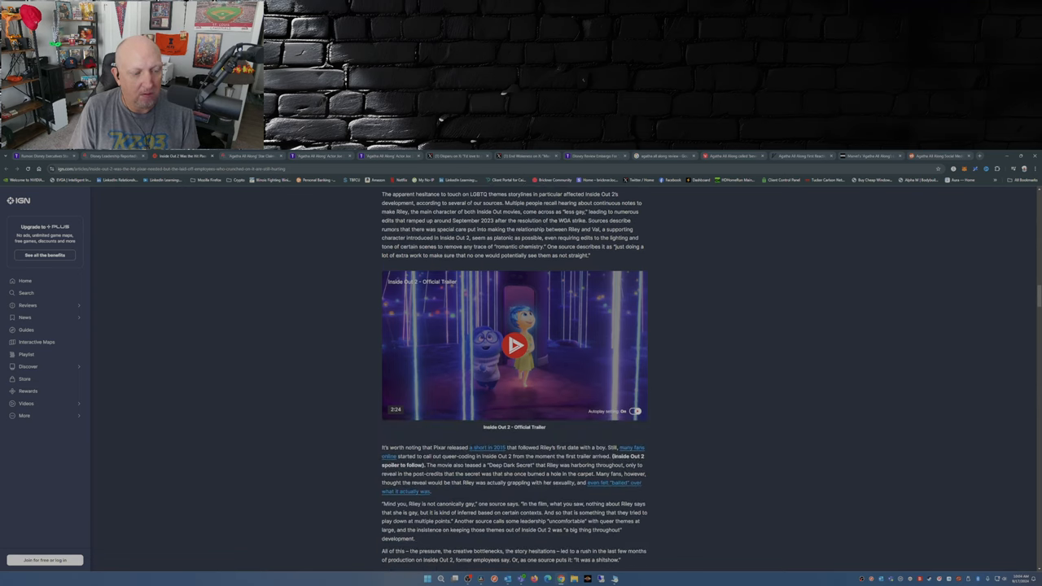
{"action": "scroll", "scroll_direction": "down", "scroll_amount": 3}
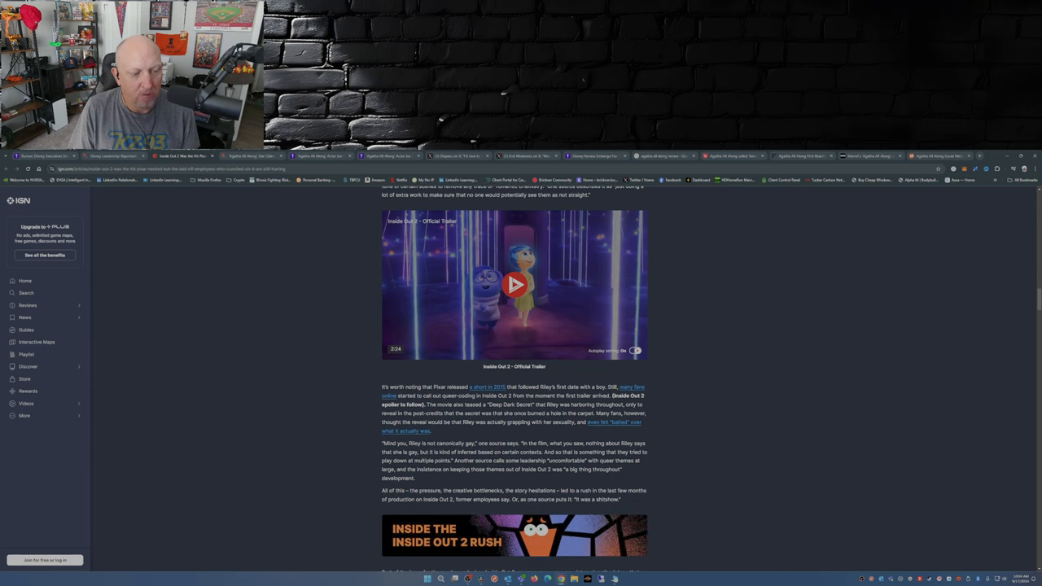
{"action": "scroll", "scroll_direction": "up", "scroll_amount": 3}
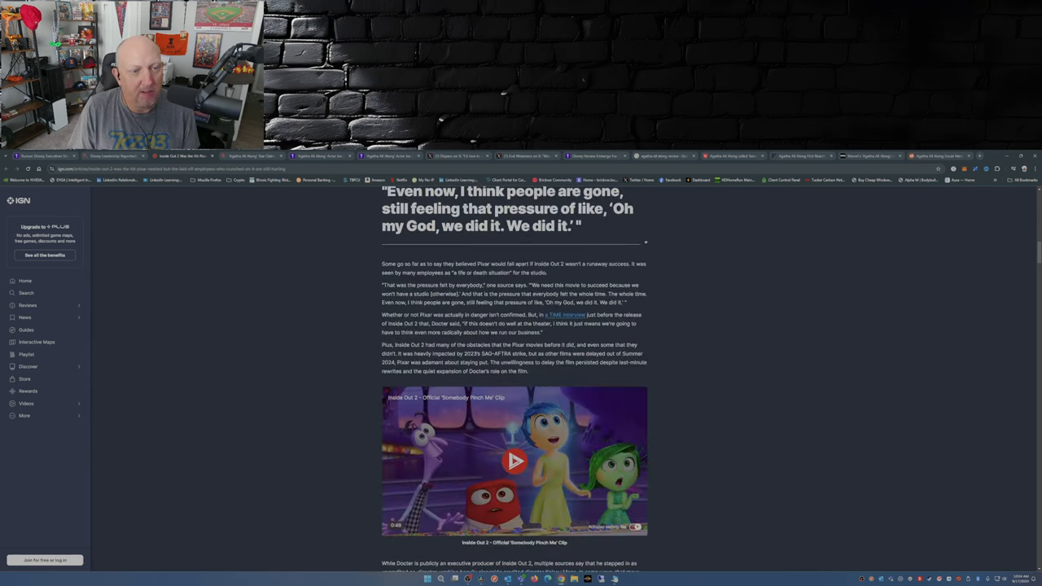
{"action": "scroll", "scroll_direction": "up", "scroll_amount": 3}
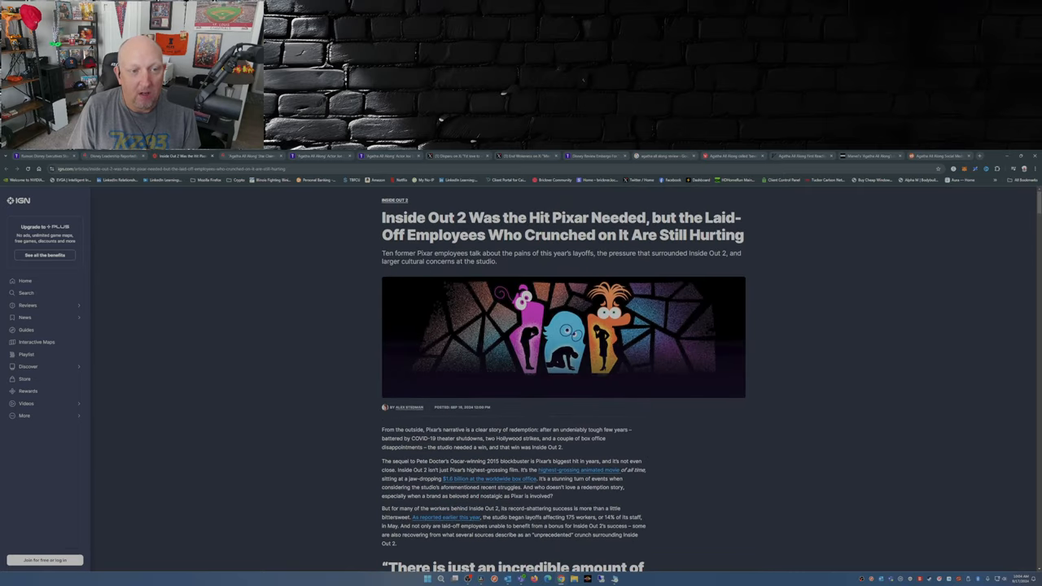